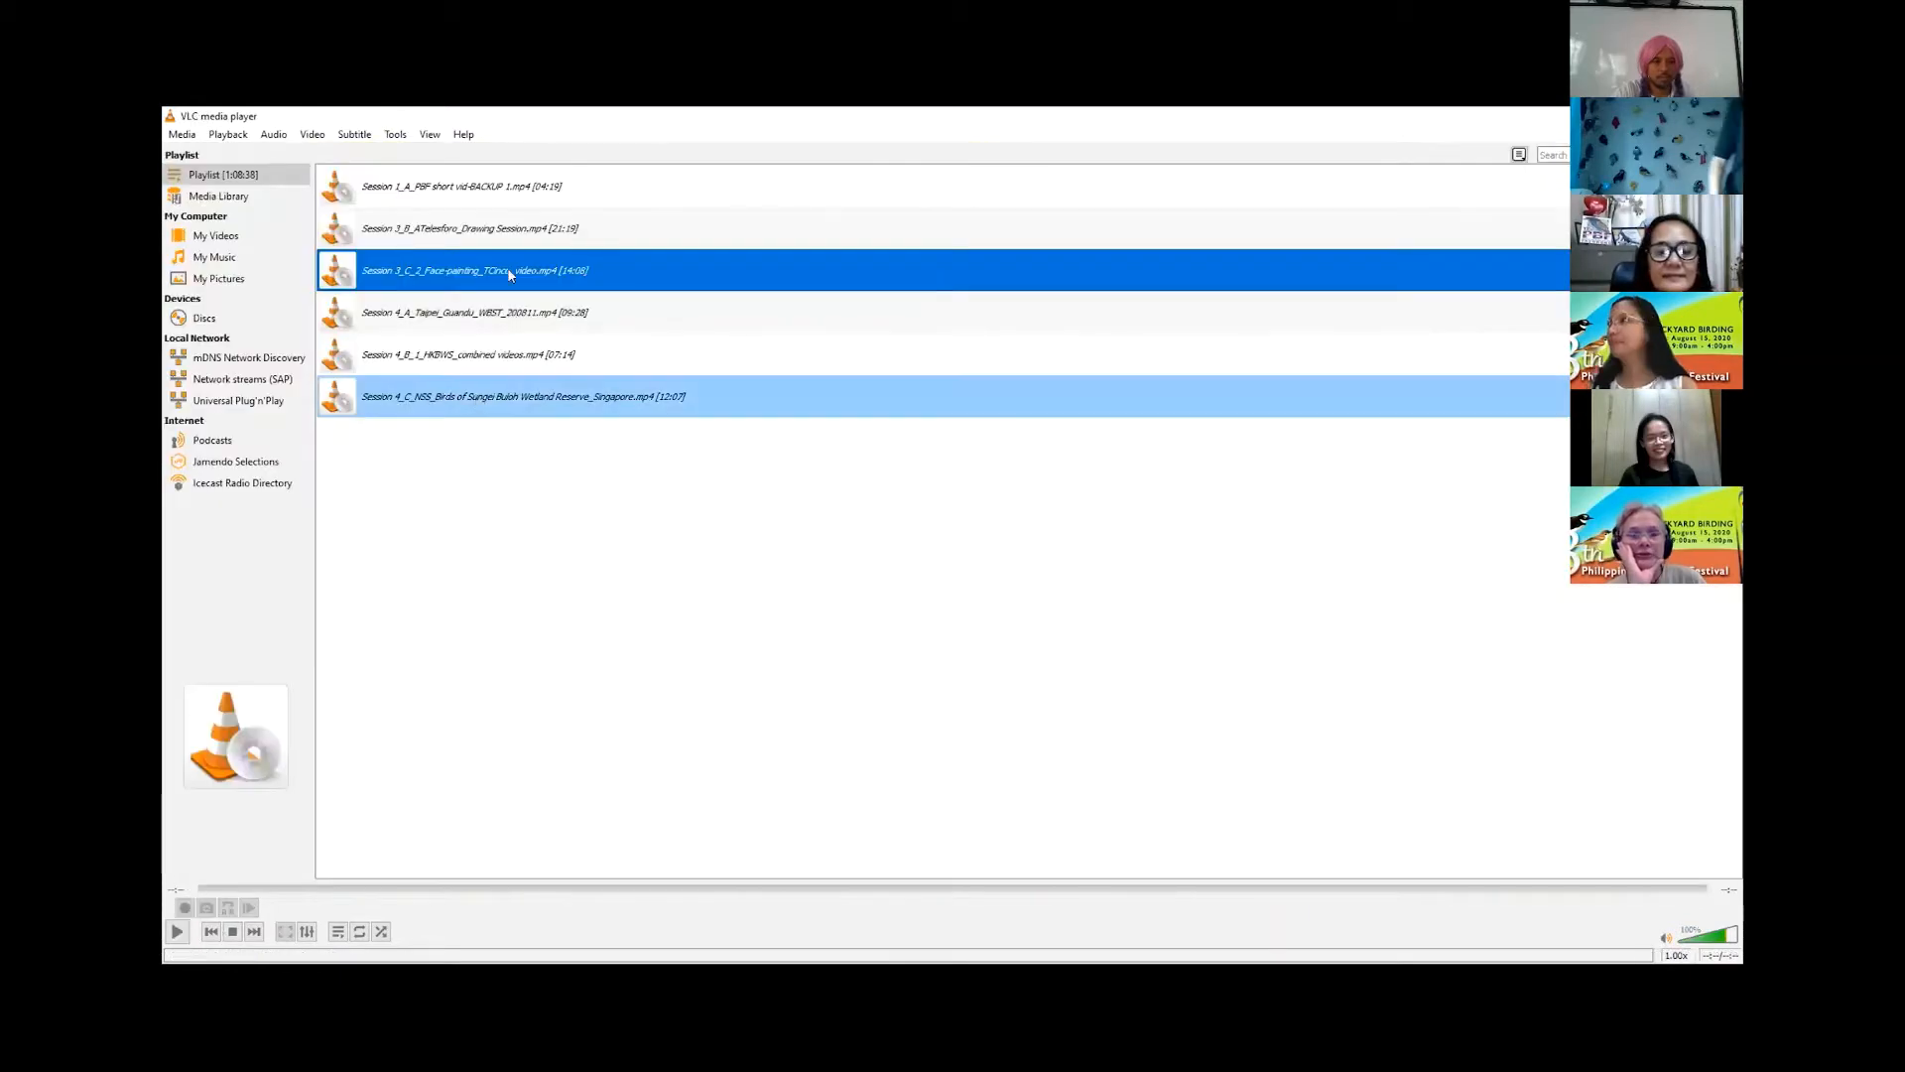
double_click(469, 228)
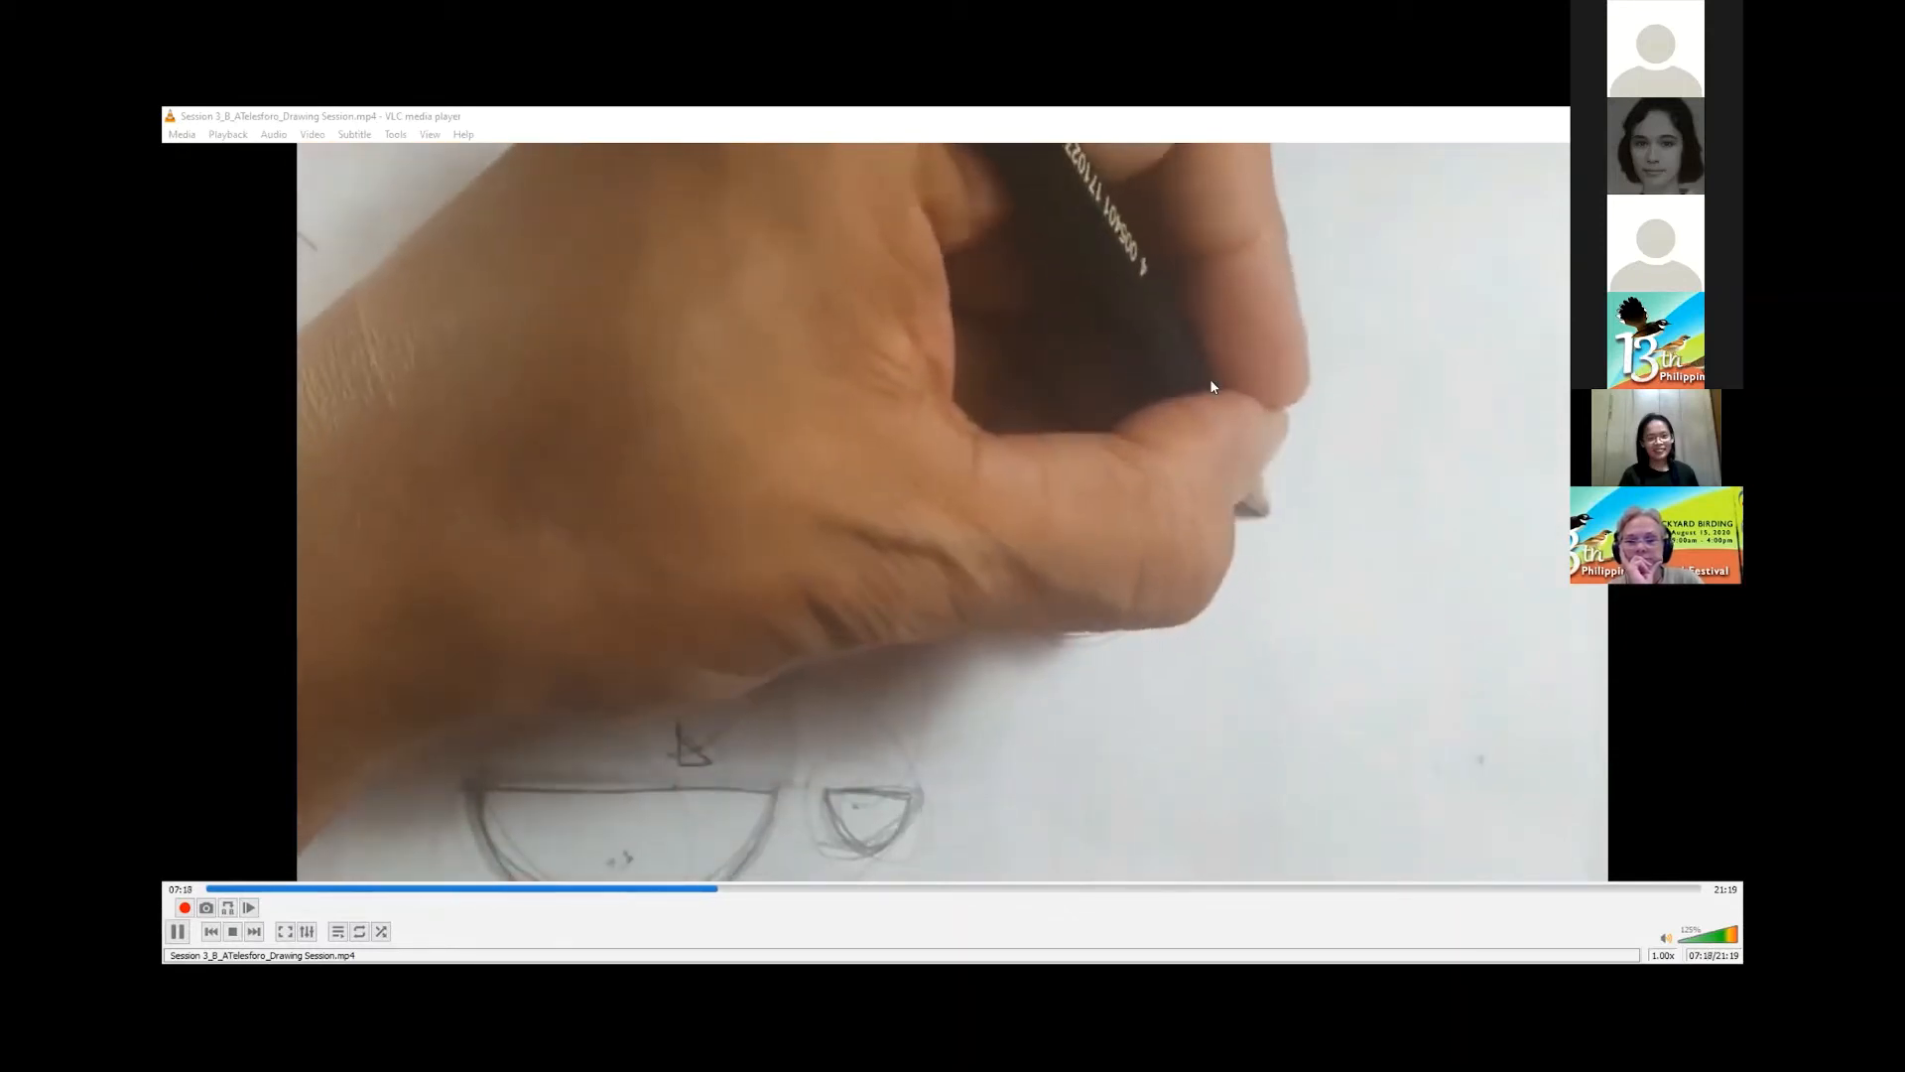
mouse_move(1484, 571)
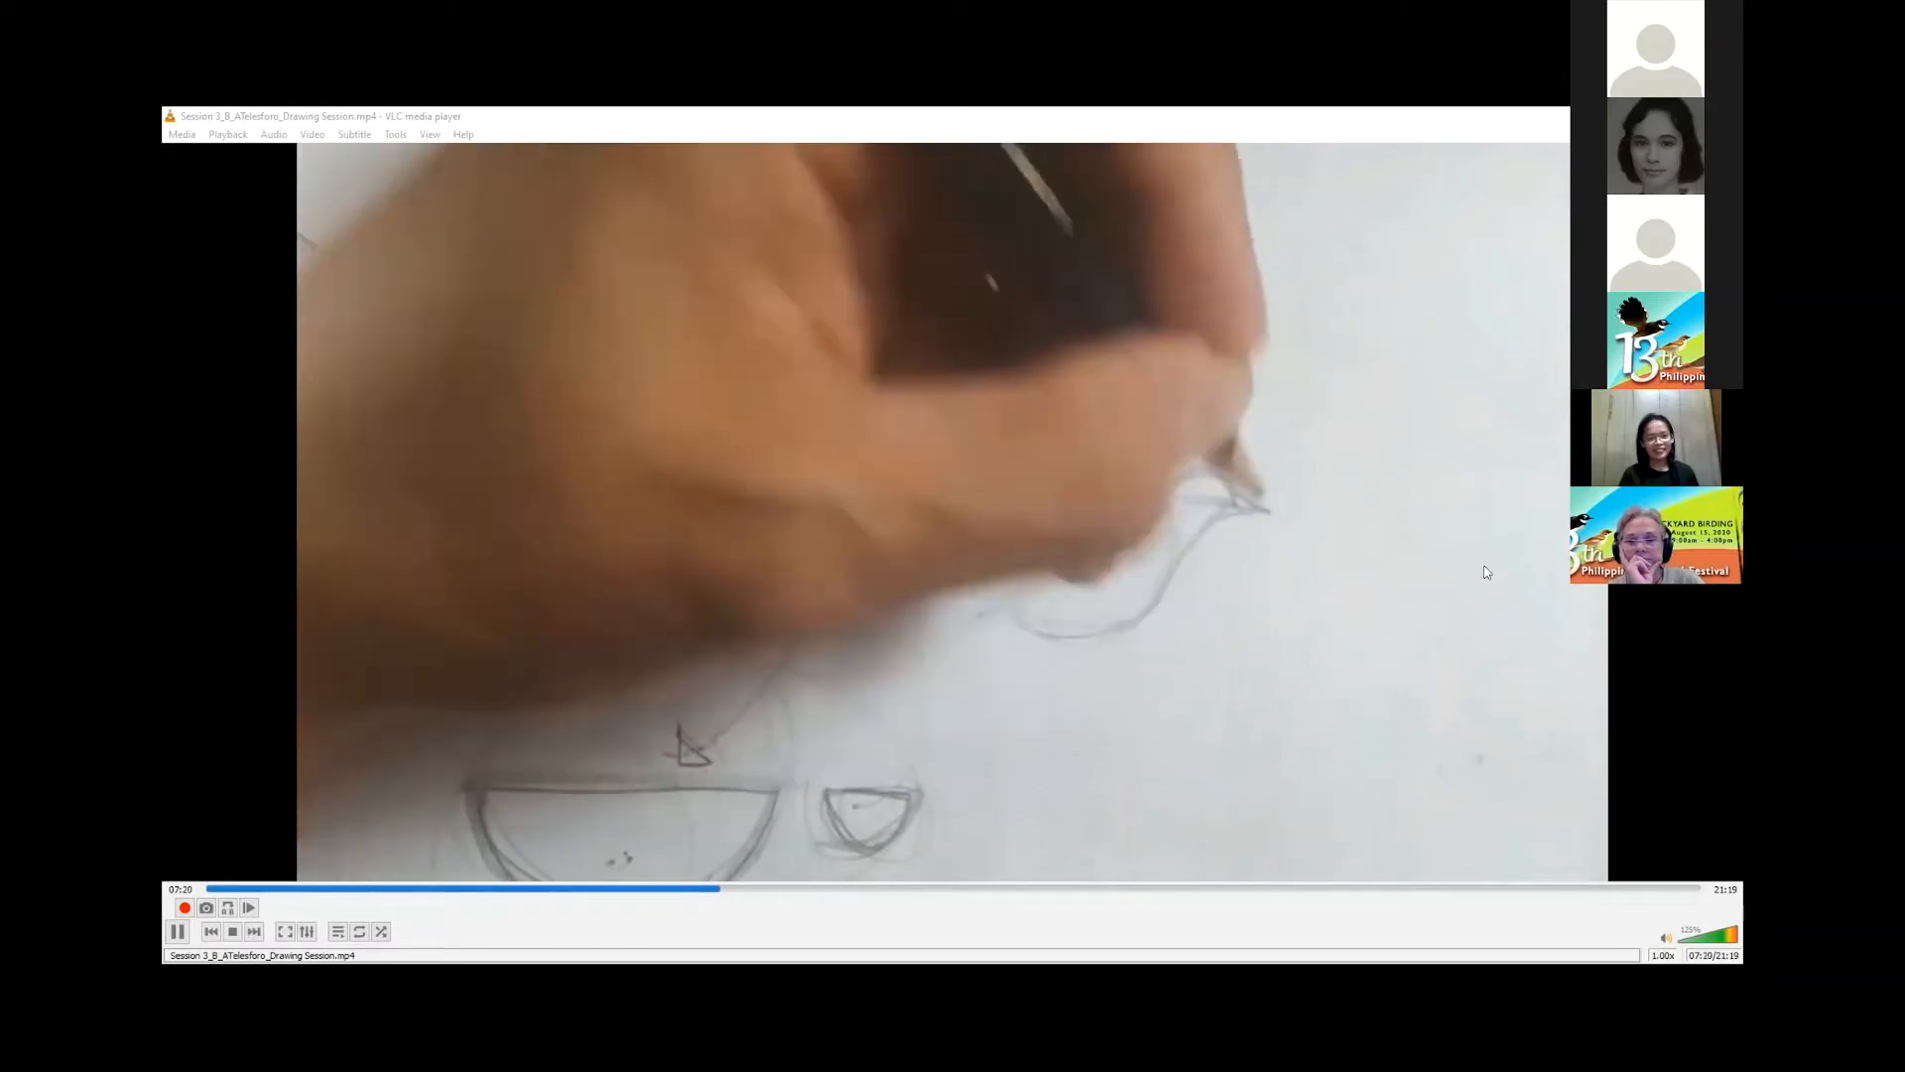